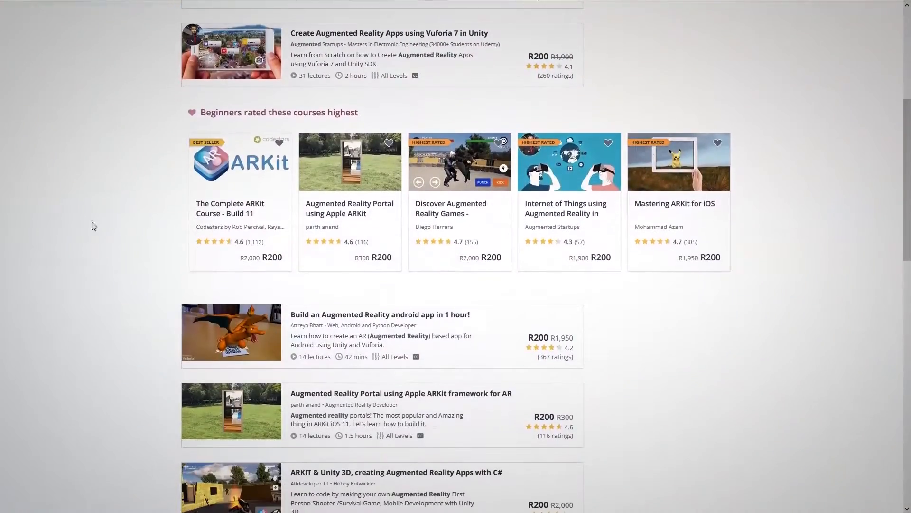
{"action": "scroll", "scroll_direction": "down", "scroll_amount": 3}
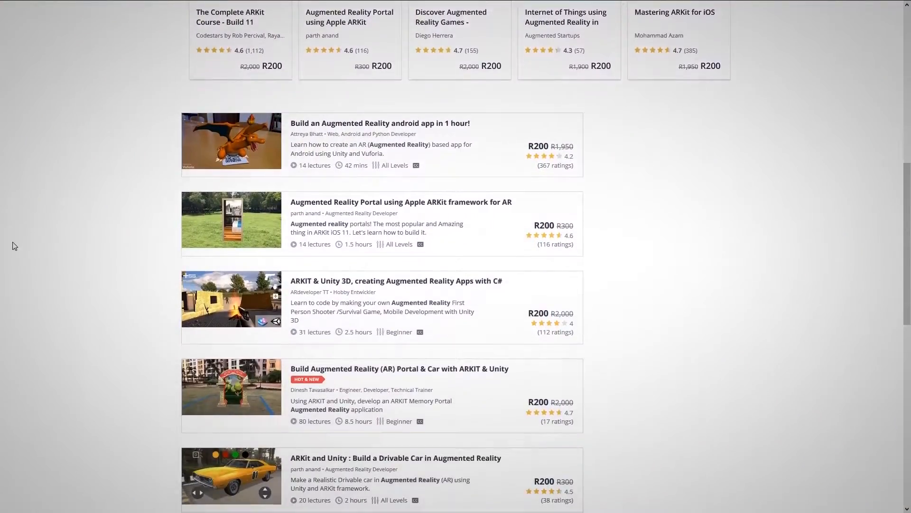
{"action": "scroll", "scroll_direction": "down", "scroll_amount": 3}
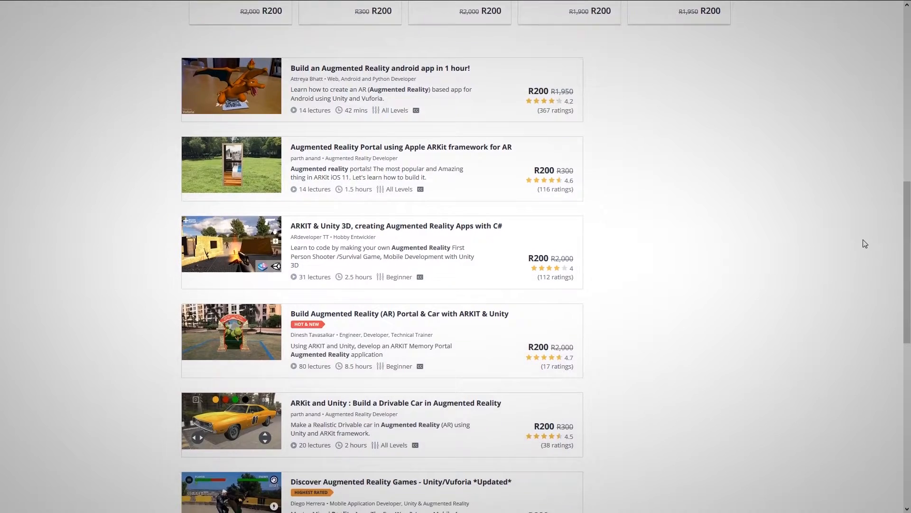